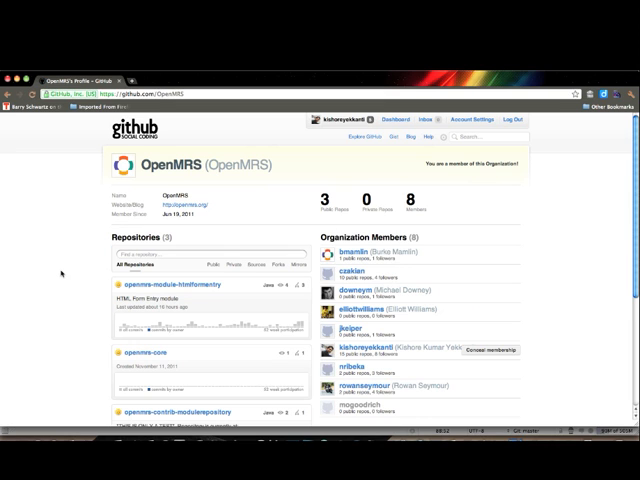
Scroll the OpenMRS organization page to find the openmrs-module-htmlformentry repository
{"action": "scroll", "scroll_direction": "down", "scroll_amount": 3}
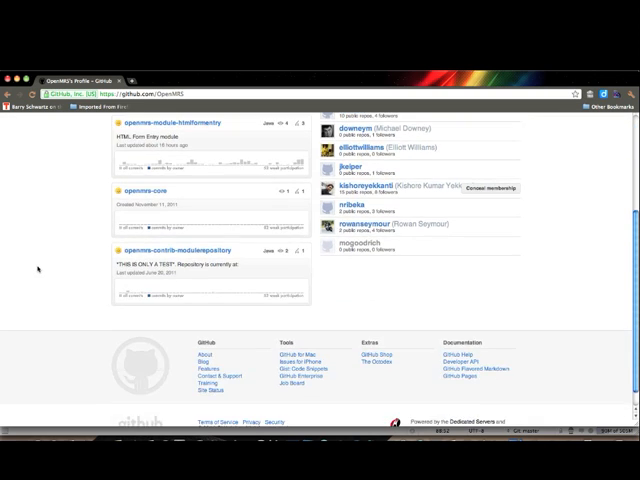
{"action": "scroll", "scroll_direction": "up", "scroll_amount": 3}
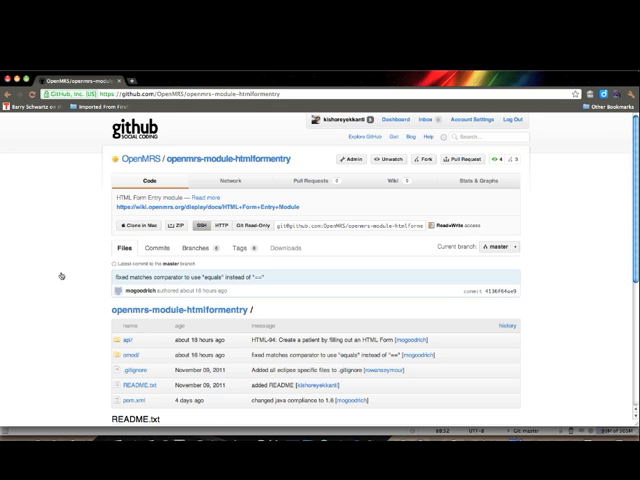
{"action": "scroll", "scroll_direction": "down", "scroll_amount": 3}
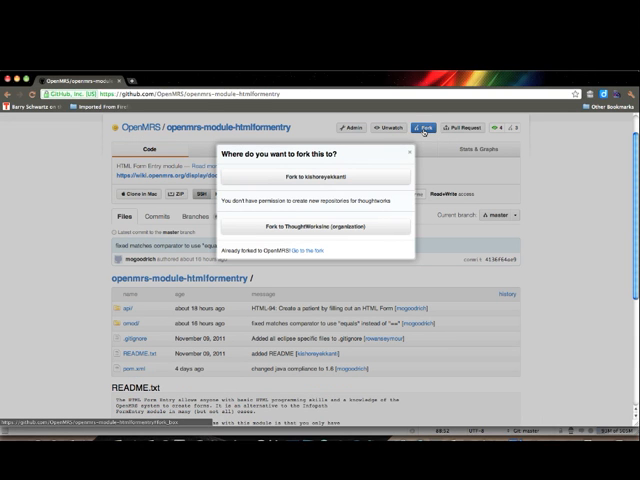
{"action": "mouse_move", "coordinate": [318, 176]}
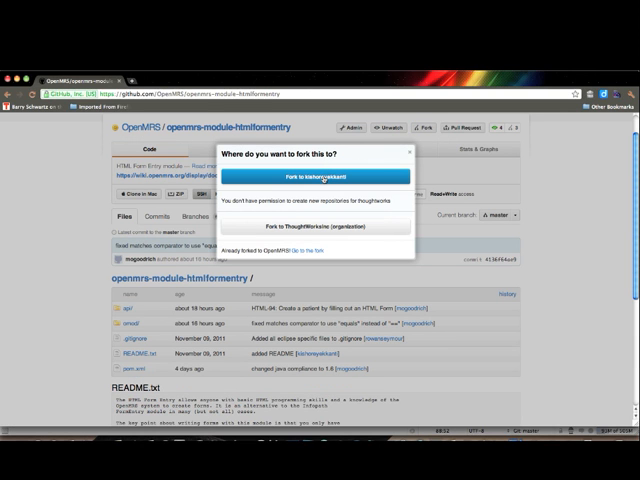
Choose your personal account as the fork destination for openmrs-module-htmlformentry
{"action": "left_click", "coordinate": [320, 176]}
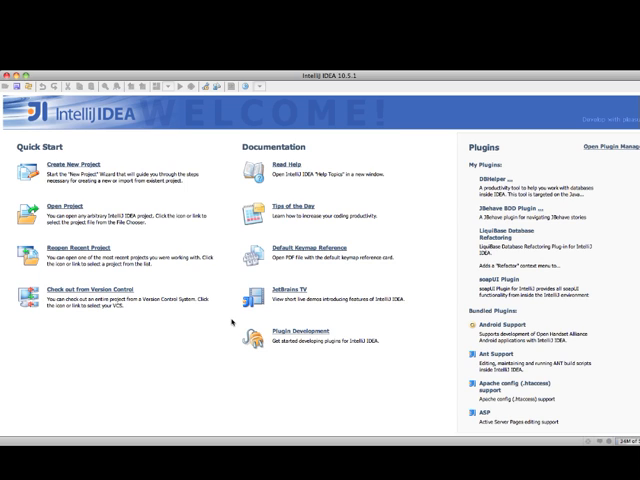
{"action": "mouse_move", "coordinate": [230, 328]}
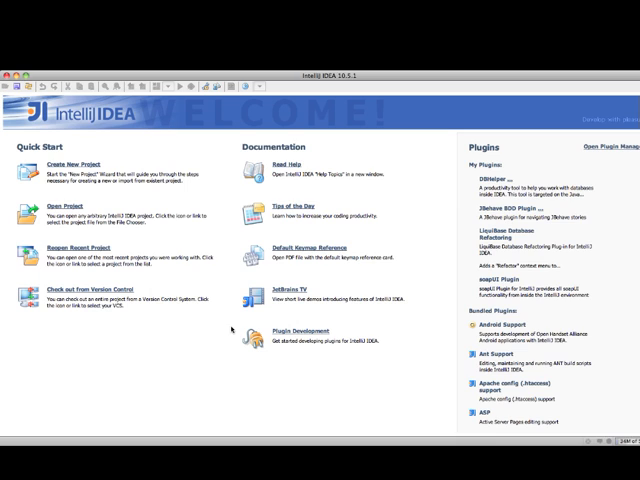
{"action": "mouse_move", "coordinate": [172, 338]}
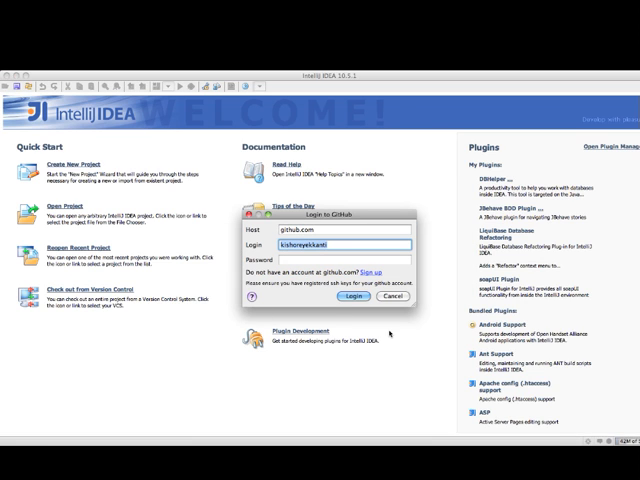
Submit the github.com host, login and password in the Login to GitHub dialog
{"action": "left_click", "coordinate": [394, 296]}
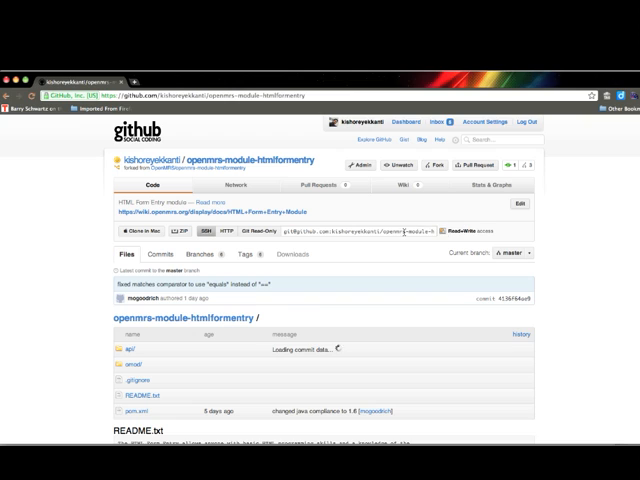
{"action": "mouse_move", "coordinate": [442, 231]}
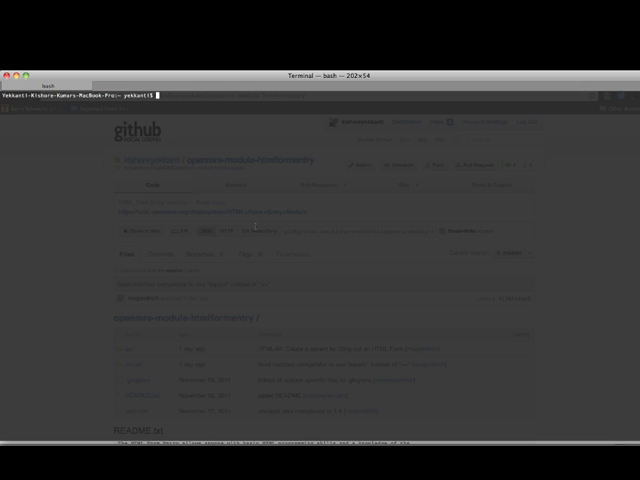
Change into the projects folder and start a git clone of the fork
{"action": "type", "text": "cd projects/"}
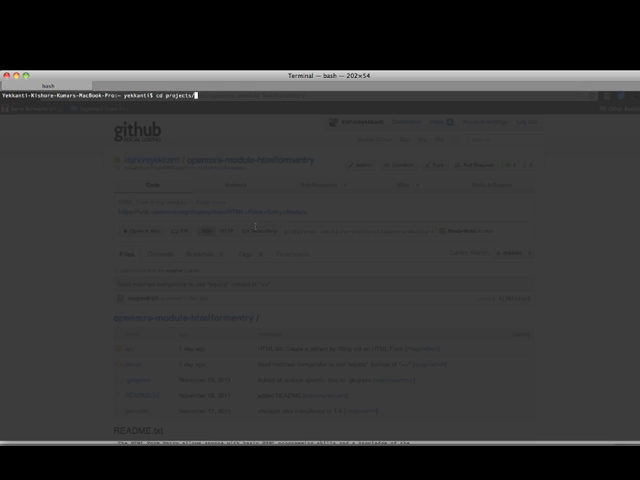
{"action": "key", "text": "Return"}
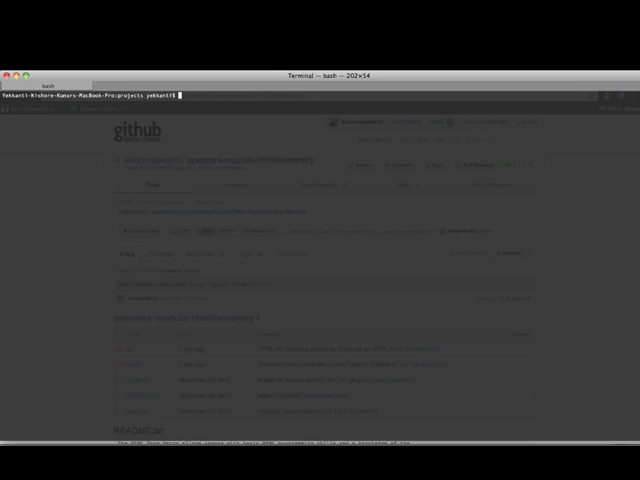
{"action": "type", "text": "git clone"}
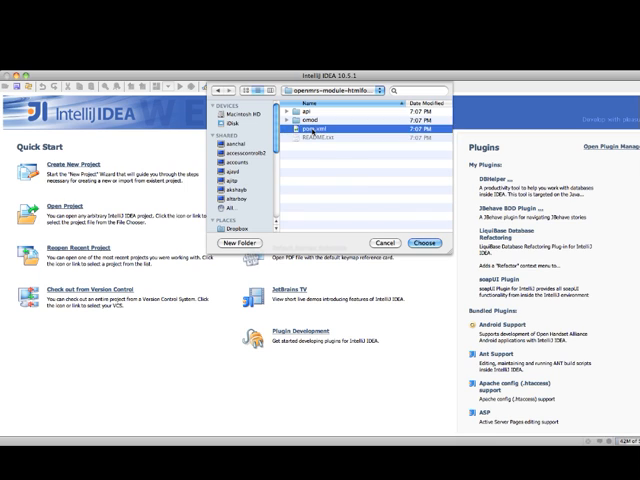
Choose pom.xml in the openmrs-module-htmlformentry folder to open the project
{"action": "left_click", "coordinate": [431, 242]}
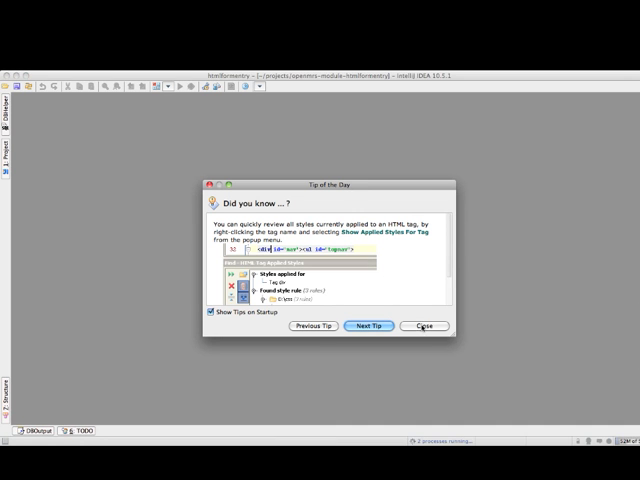
Close the Tip of the Day dialog
{"action": "left_click", "coordinate": [425, 326]}
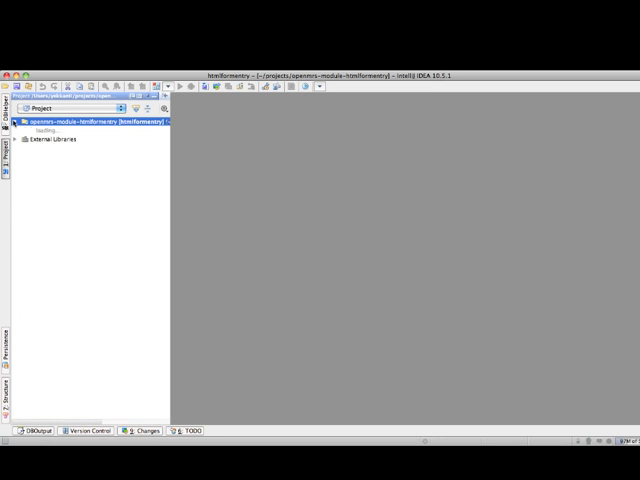
Expand the htmlformentry project root and the api module in the Project tree
{"action": "left_click", "coordinate": [24, 121]}
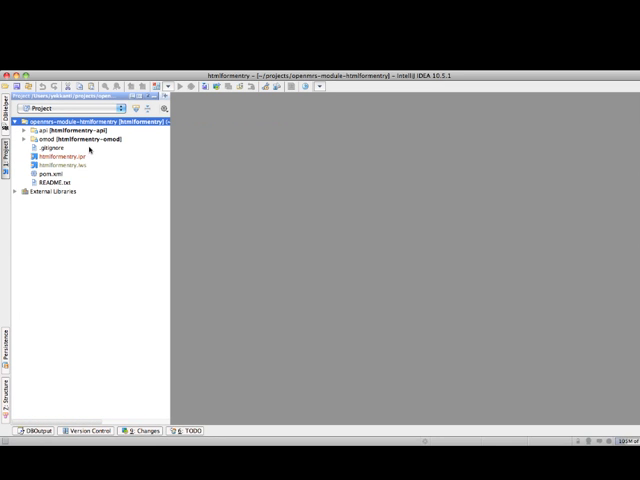
{"action": "left_click", "coordinate": [33, 130]}
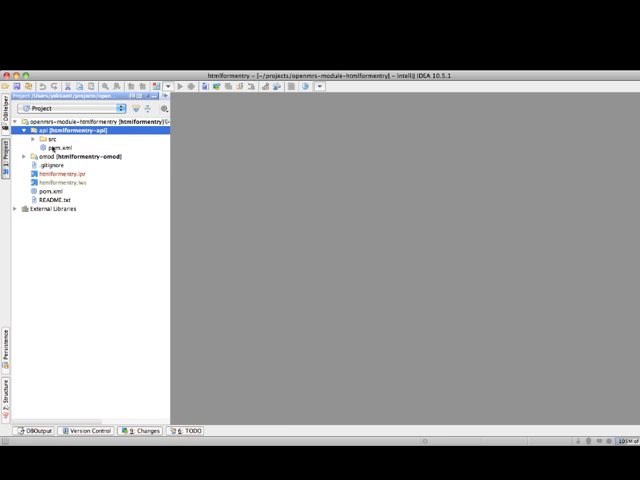
{"action": "left_click", "coordinate": [34, 157]}
{"action": "type", "text": "HtmlFormU"}
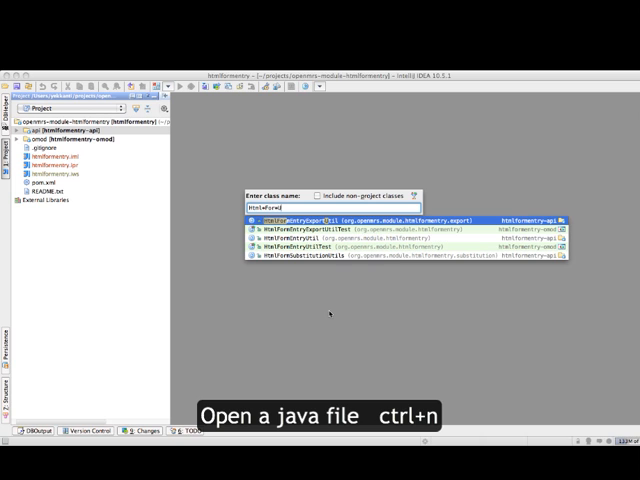
Pick HtmlFormEntryUtil from the class search, then start a file-name search
{"action": "key", "text": "Down"}
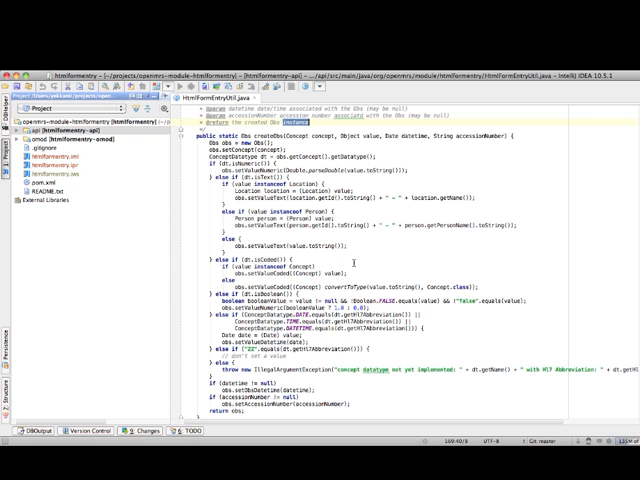
{"action": "key", "text": "ctrl+shift+n"}
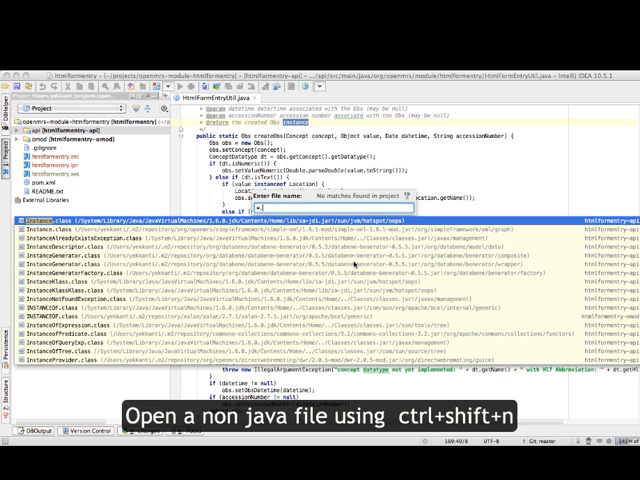
{"action": "type", "text": ".jsp"}
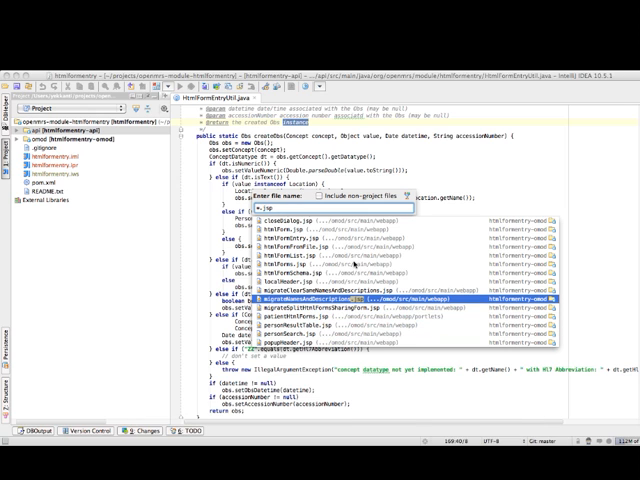
{"action": "key", "text": "Escape"}
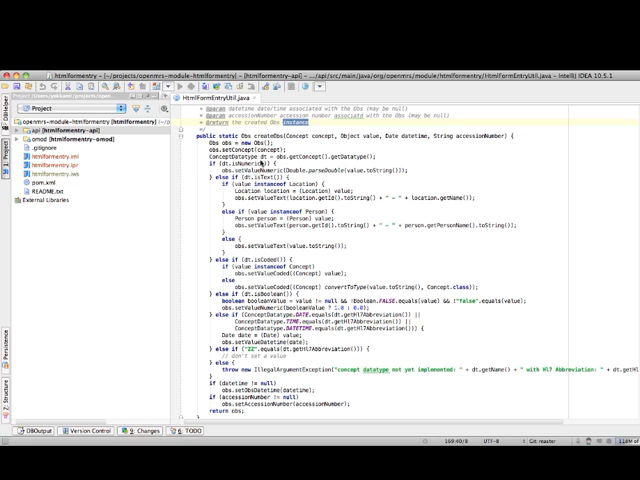
{"action": "mouse_move", "coordinate": [269, 163]}
{"action": "type", "text": "conceptDatatype"}
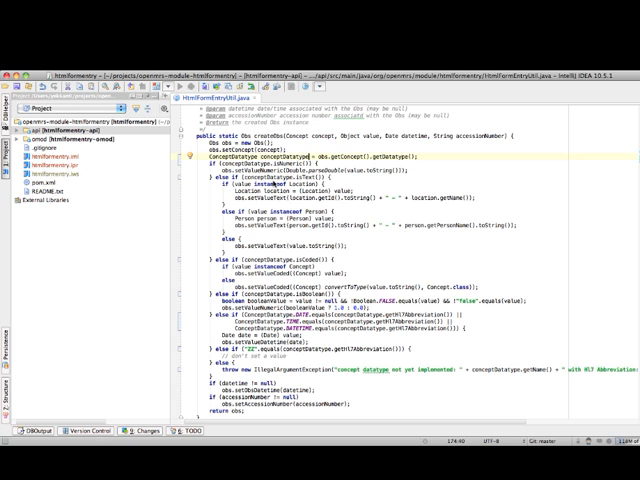
{"action": "mouse_move", "coordinate": [262, 203]}
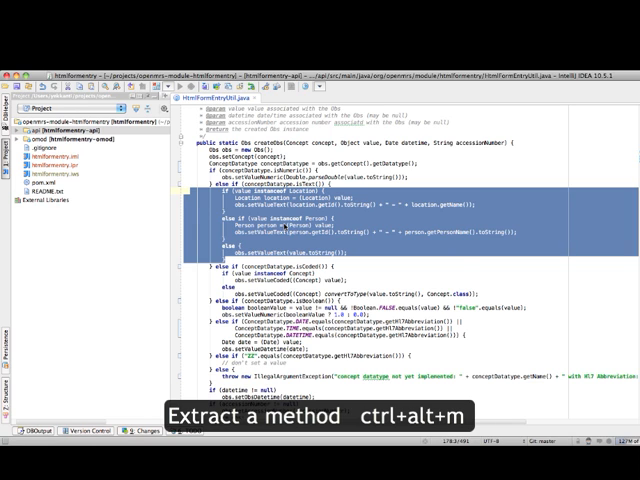
Extract the marked code into a private setValueText(value, obs) method
{"action": "key", "text": "ctrl+alt+m"}
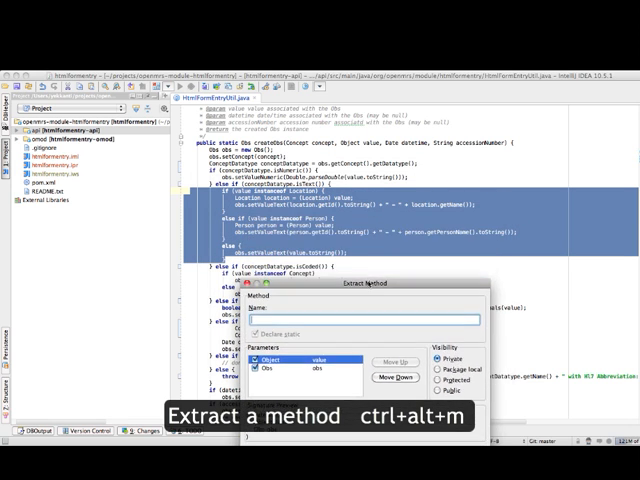
{"action": "type", "text": "setValu"}
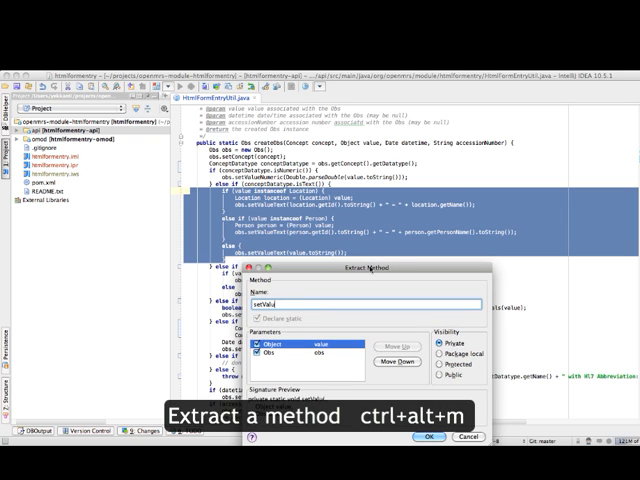
{"action": "left_click", "coordinate": [437, 435]}
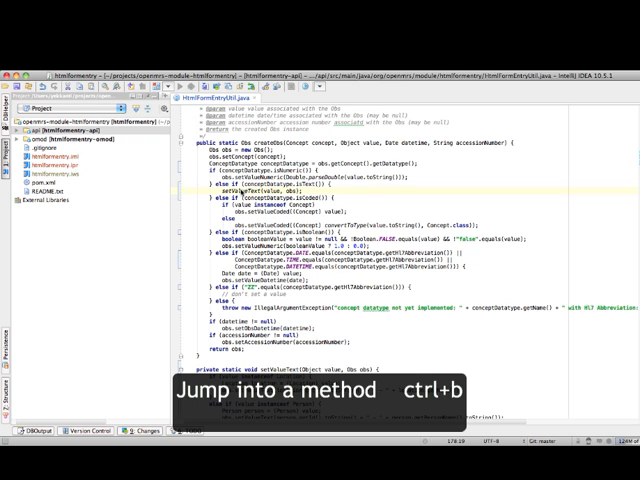
{"action": "scroll", "scroll_direction": "down", "scroll_amount": 3}
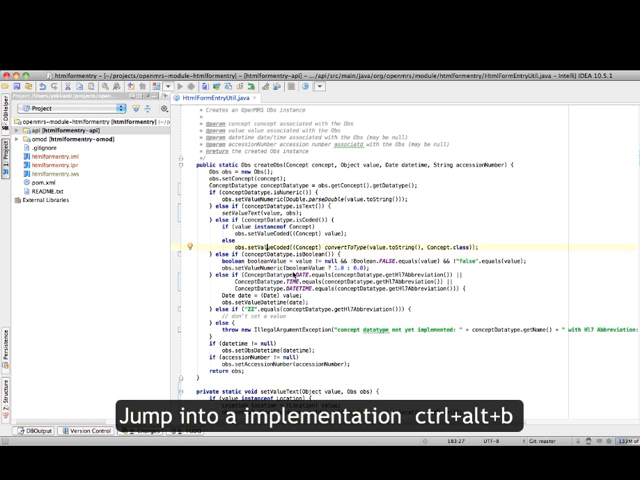
{"action": "key", "text": "ctrl+alt+b"}
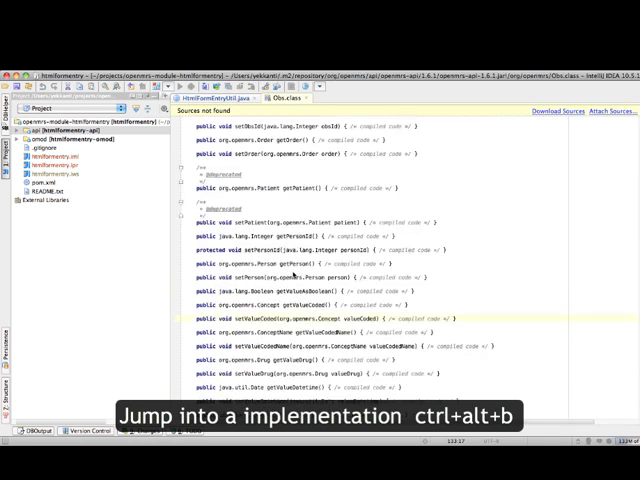
{"action": "scroll", "scroll_direction": "down", "scroll_amount": 3}
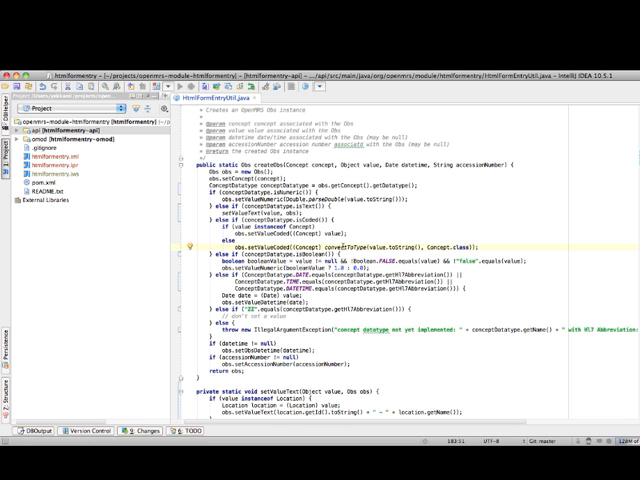
{"action": "scroll", "scroll_direction": "down", "scroll_amount": 3}
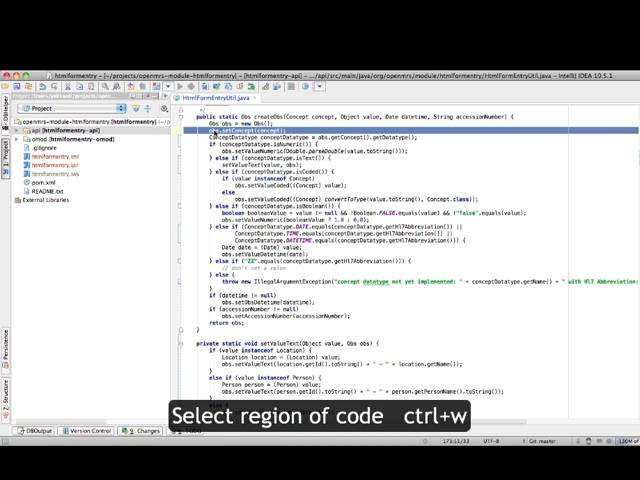
Expand the selection with Ctrl+W, then scroll down to voidEncounterByHtmlFormSchema
{"action": "key", "text": "ctrl+w"}
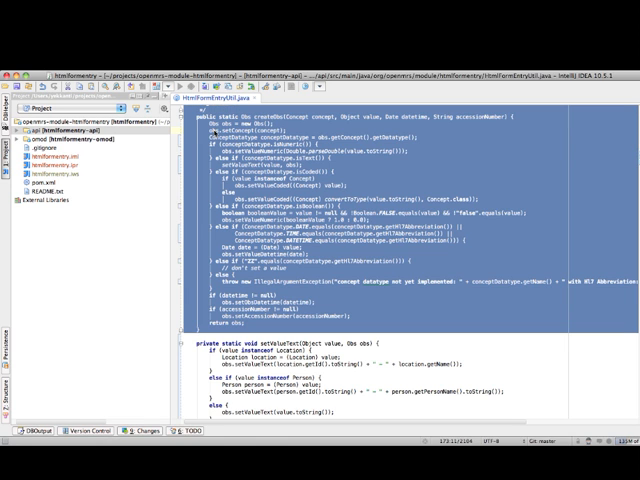
{"action": "scroll", "scroll_direction": "down", "scroll_amount": 3}
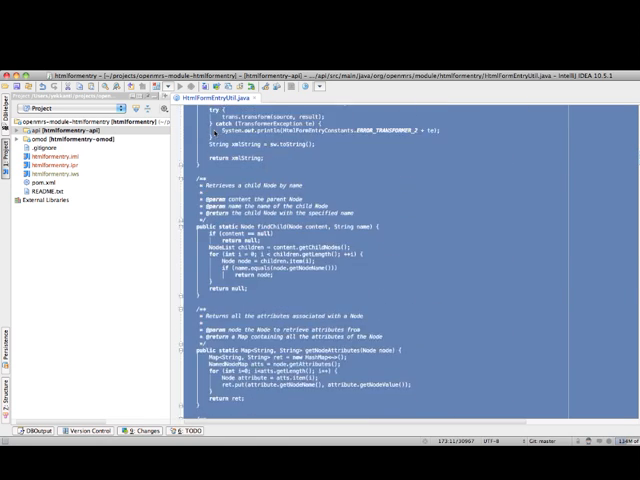
{"action": "scroll", "scroll_direction": "down", "scroll_amount": 3}
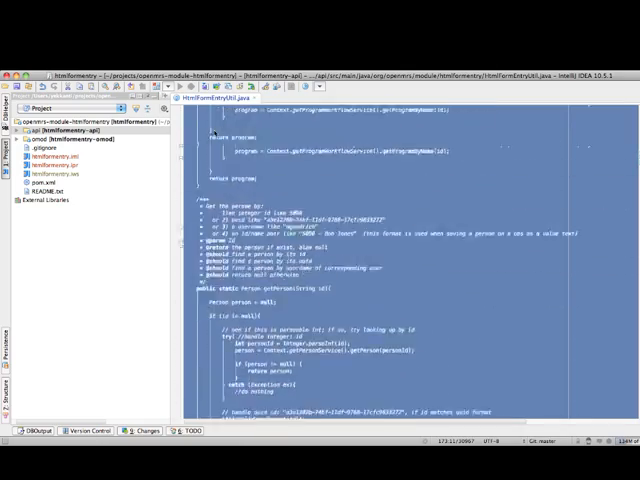
{"action": "scroll", "scroll_direction": "down", "scroll_amount": 3}
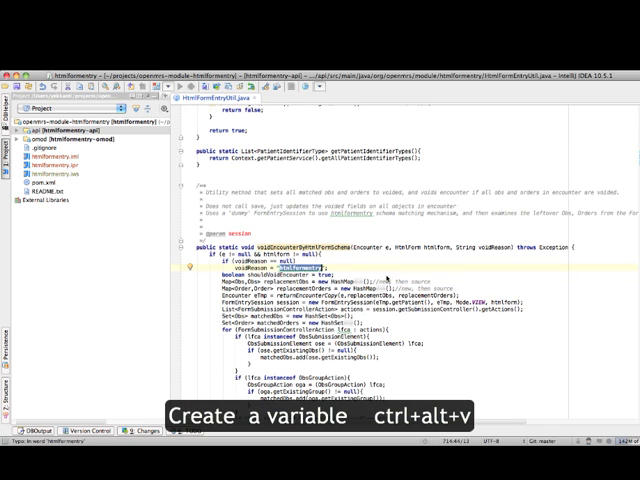
Extract the "htmlformentry" literal into a new HTMLFORMENTRY constant
{"action": "key", "text": "ctrl+alt+v"}
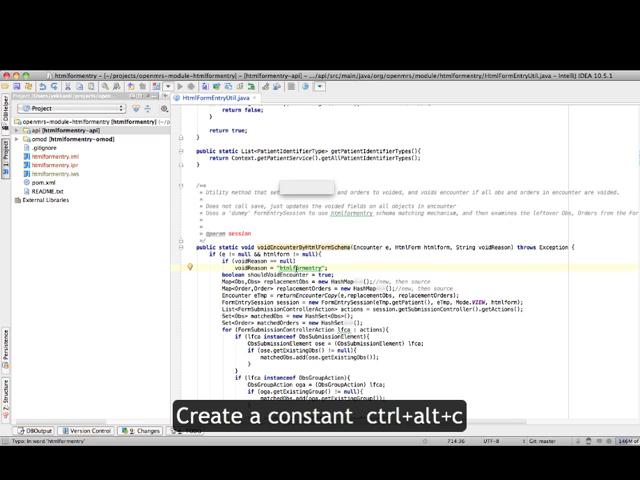
{"action": "key", "text": "ctrl+alt+c"}
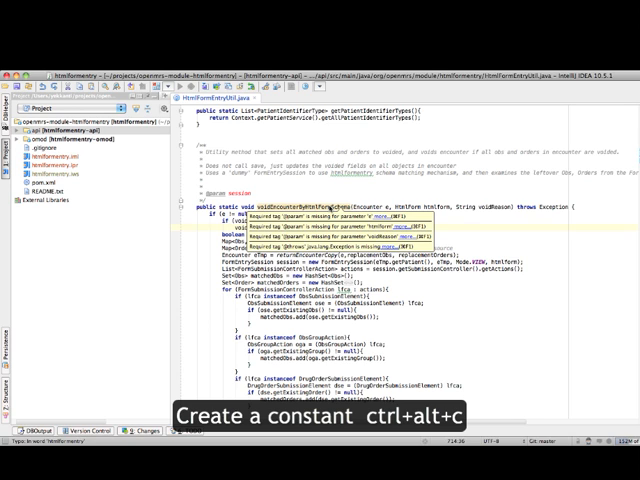
{"action": "key", "text": "ctrl+alt+c"}
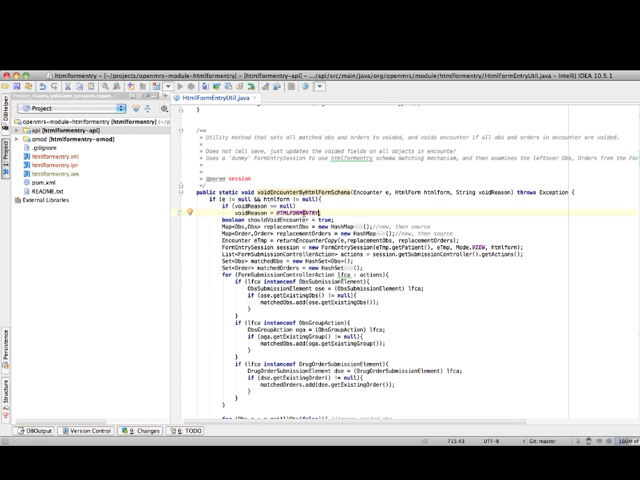
{"action": "key", "text": "ctrl+/"}
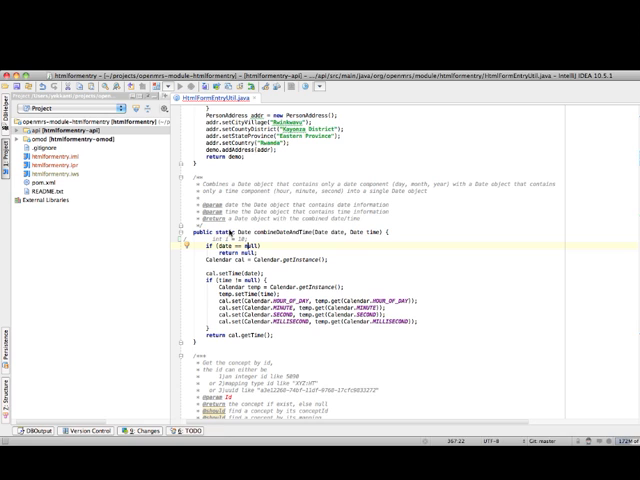
Scroll down through combineDateAndTime to the int i = 10; line
{"action": "scroll", "scroll_direction": "down", "scroll_amount": 3}
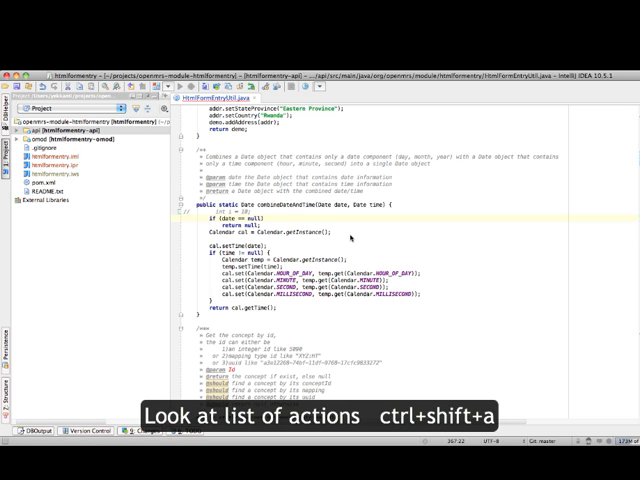
{"action": "key", "text": "ctrl+shift+a"}
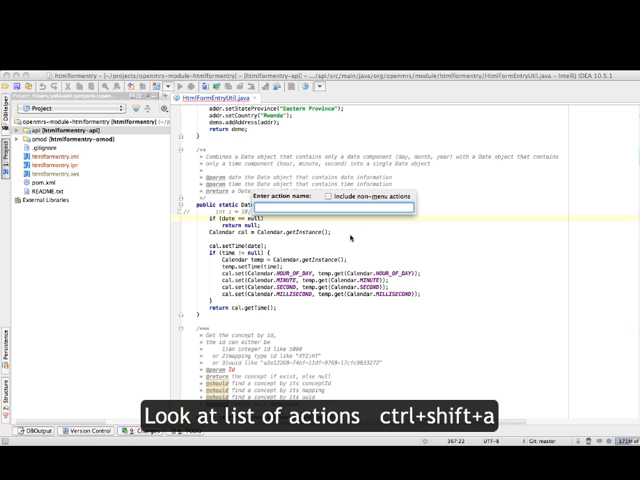
{"action": "type", "text": "file"}
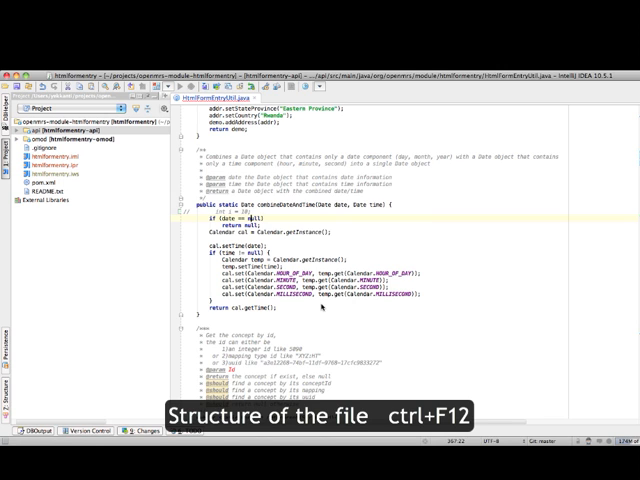
{"action": "key", "text": "ctrl+F12"}
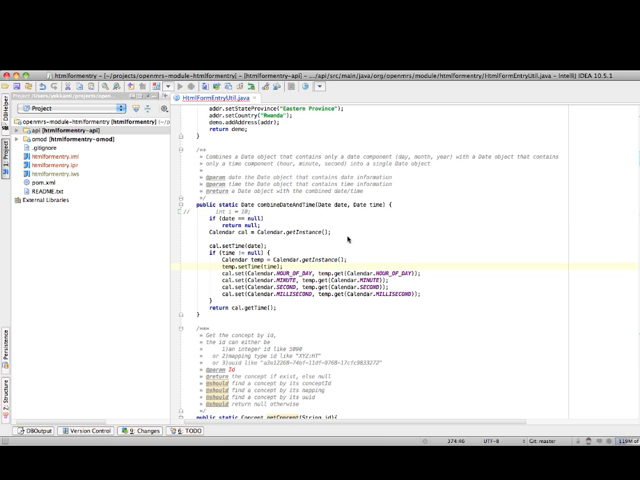
{"action": "key", "text": "ctrl+shift+t"}
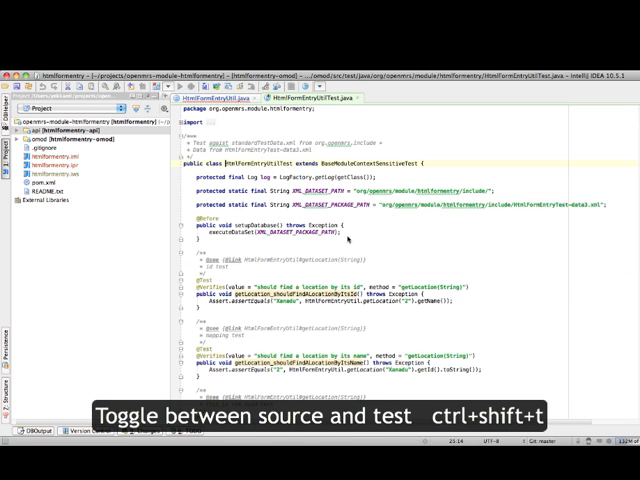
Scroll down through the HtmlFormEntryUtil.java code in the editor
{"action": "scroll", "scroll_direction": "down", "scroll_amount": 3}
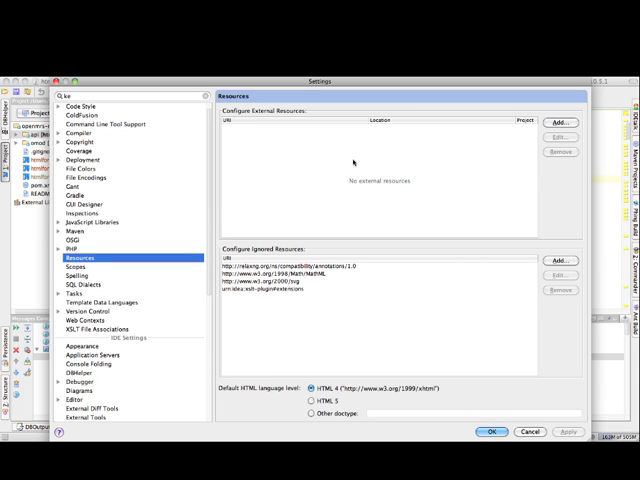
Search Settings for 'keymap' and browse Editor Actions shortcuts such as Cut Line Backward
{"action": "type", "text": "keymap"}
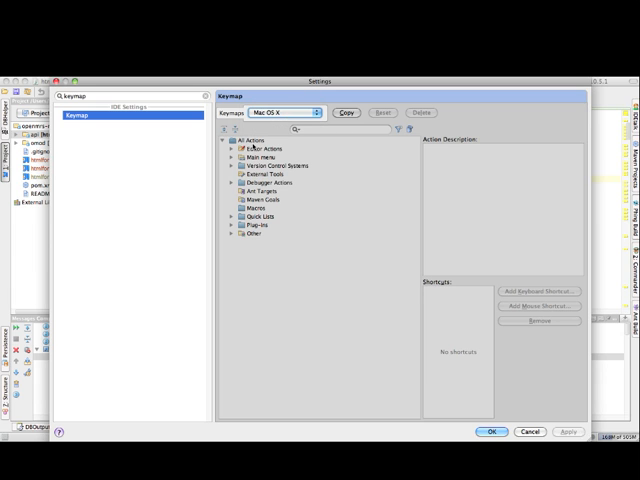
{"action": "left_click", "coordinate": [268, 182]}
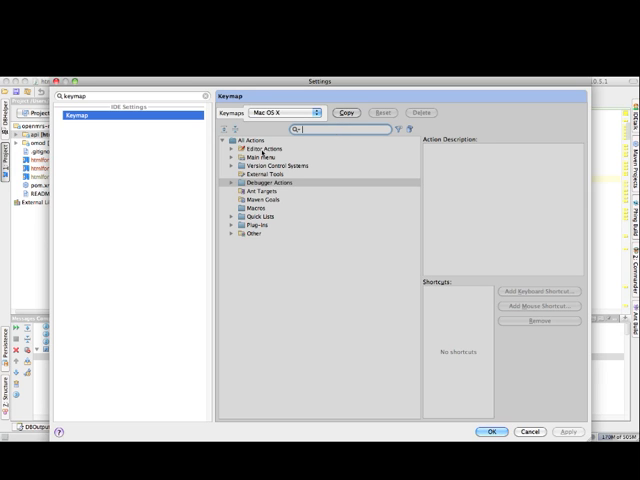
{"action": "left_click", "coordinate": [238, 149]}
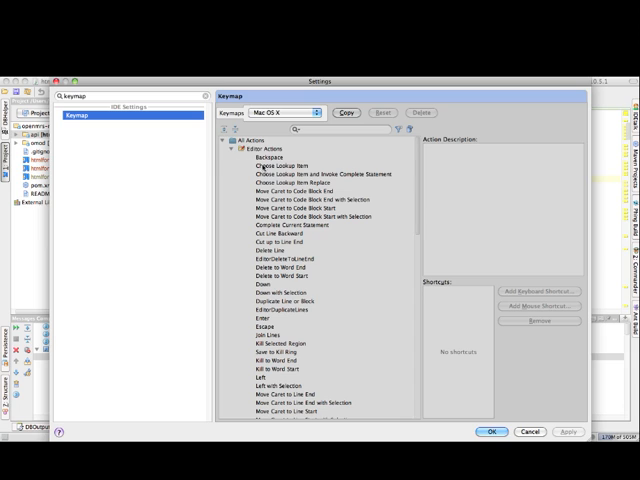
{"action": "left_click", "coordinate": [316, 174]}
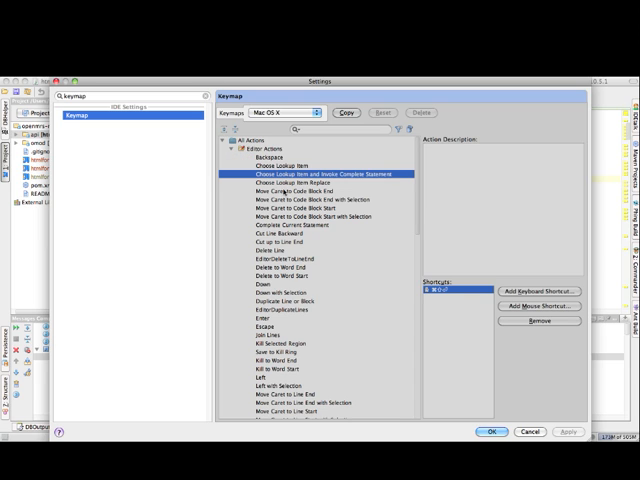
{"action": "left_click", "coordinate": [290, 189]}
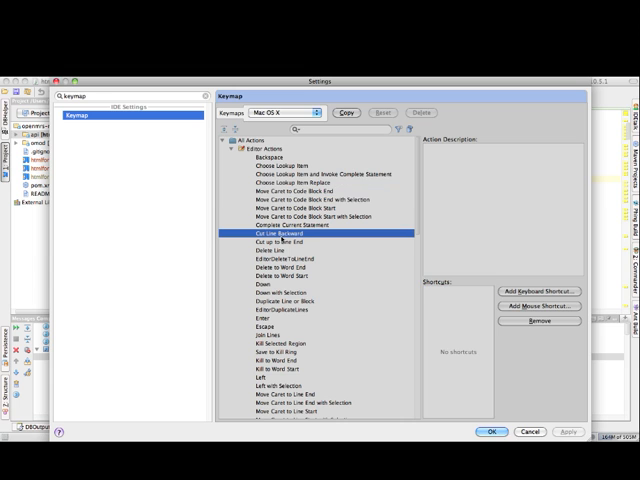
{"action": "scroll", "scroll_direction": "down", "scroll_amount": 3}
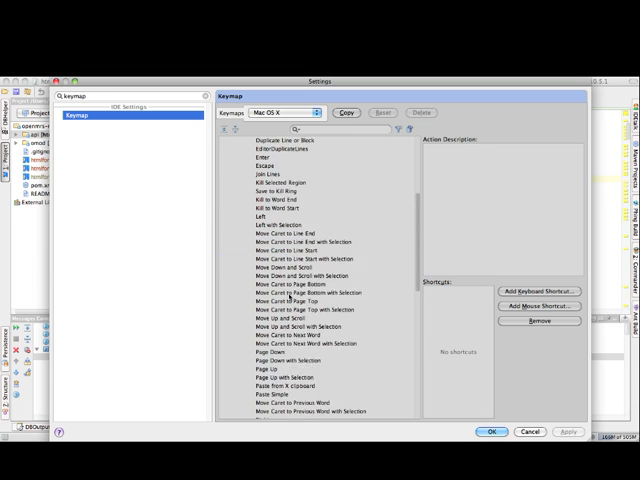
{"action": "scroll", "scroll_direction": "down", "scroll_amount": 3}
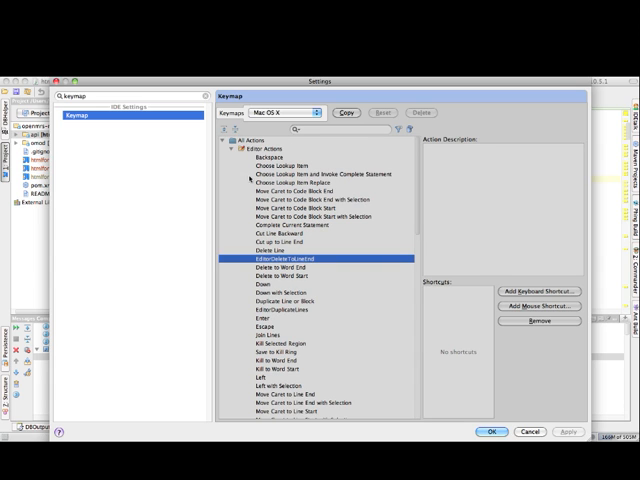
{"action": "left_click", "coordinate": [236, 149]}
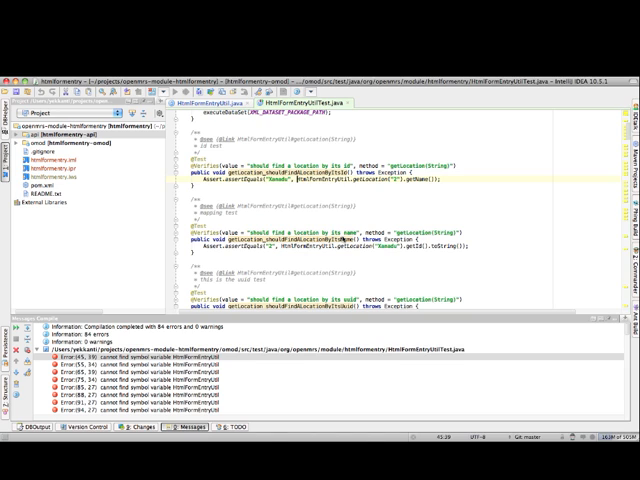
{"action": "mouse_move", "coordinate": [128, 438]}
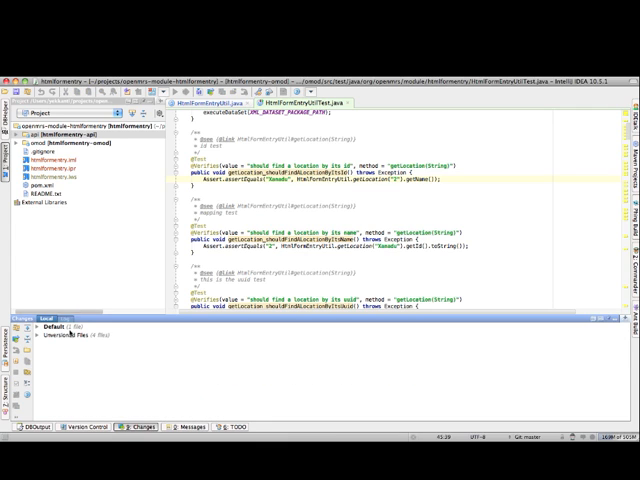
Expand the Default changelist and right-click the modified HtmlFormEntryUtil.java
{"action": "left_click", "coordinate": [37, 325]}
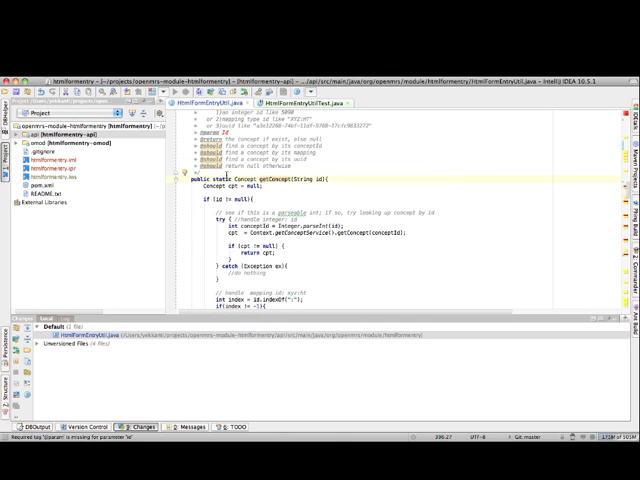
{"action": "left_click", "coordinate": [100, 333]}
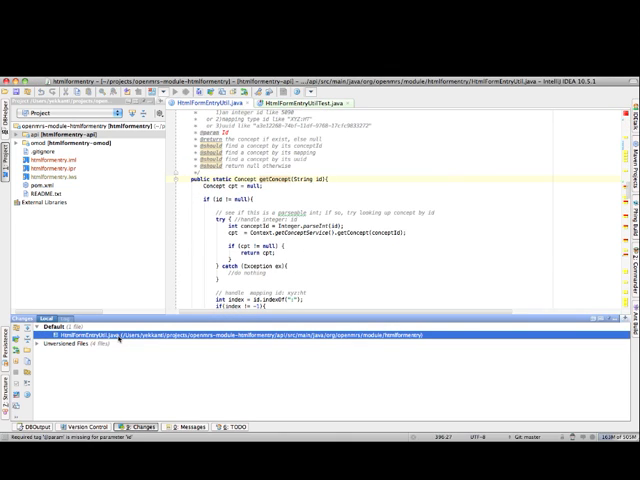
{"action": "right_click", "coordinate": [95, 333]}
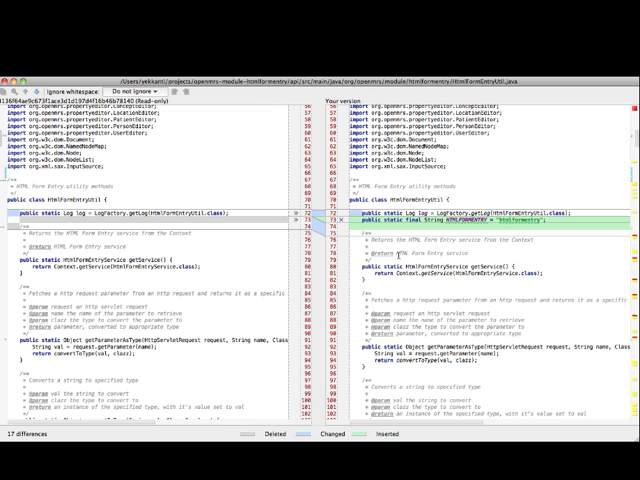
Scroll through the HtmlFormEntryUtil.java diff against the repository version
{"action": "scroll", "scroll_direction": "down", "scroll_amount": 3}
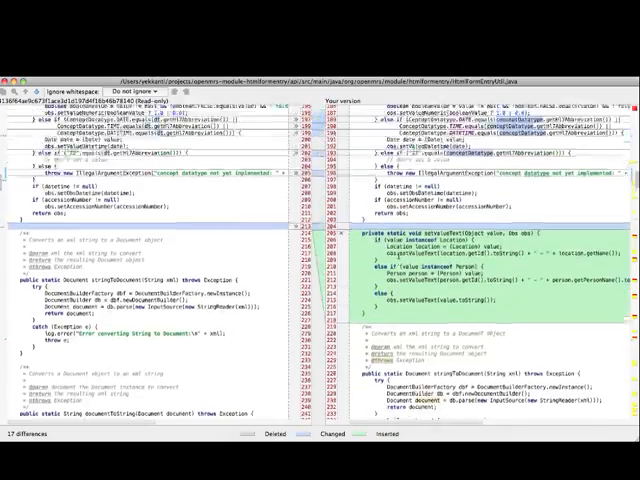
{"action": "scroll", "scroll_direction": "down", "scroll_amount": 3}
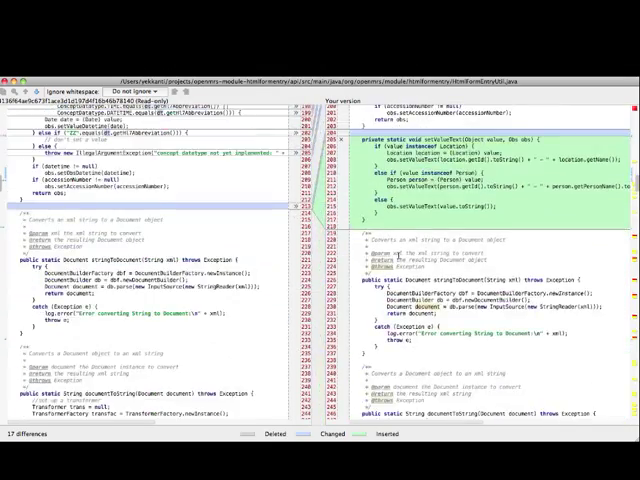
{"action": "scroll", "scroll_direction": "down", "scroll_amount": 3}
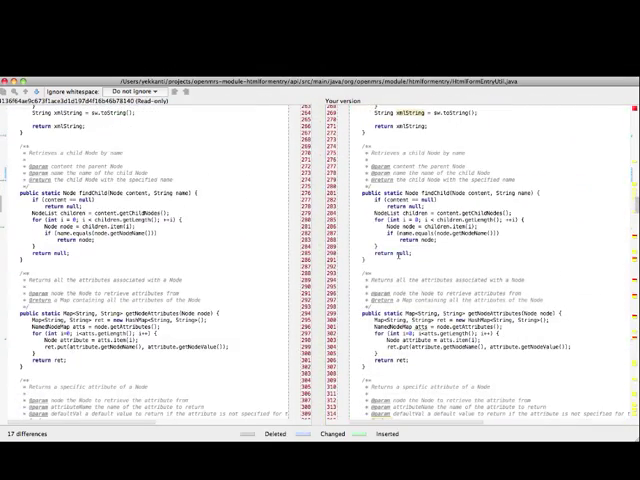
{"action": "scroll", "scroll_direction": "down", "scroll_amount": 3}
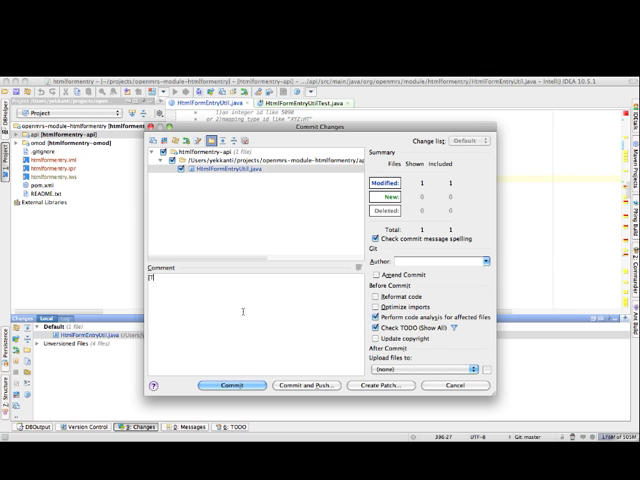
Commit with message '[Refactoring] Introduced meaningful names and methods', overriding code analysis warnings
{"action": "type", "text": "Refactoring] Introduced"}
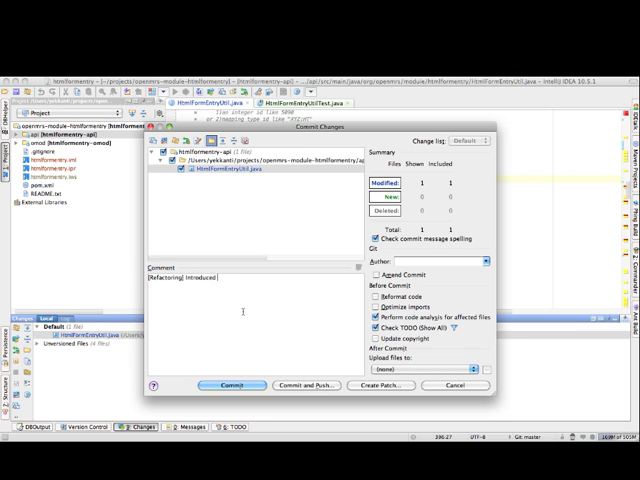
{"action": "type", "text": "menu"}
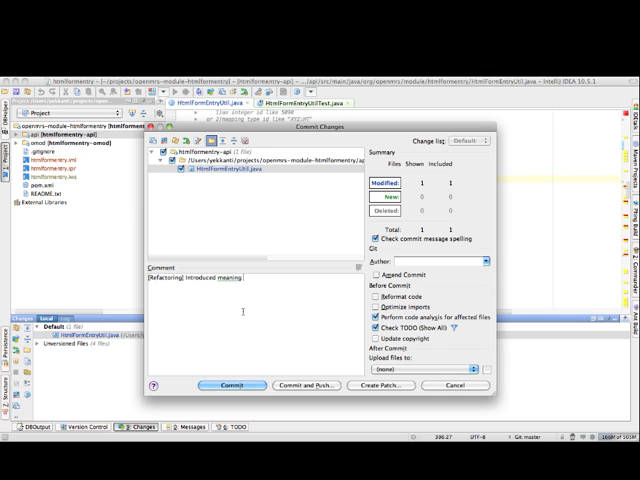
{"action": "type", "text": "ful names and"}
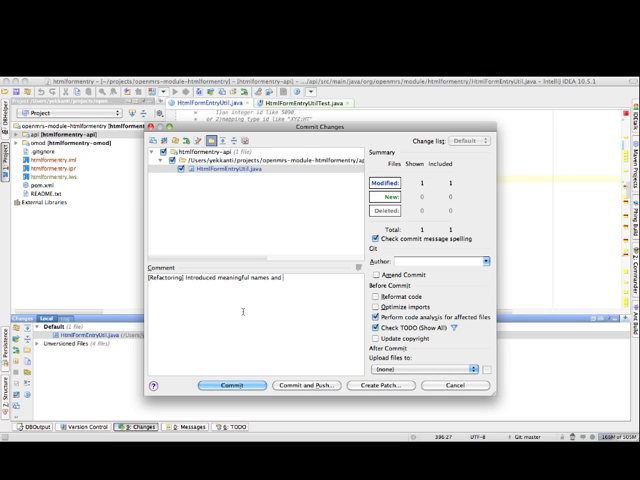
{"action": "type", "text": "methods"}
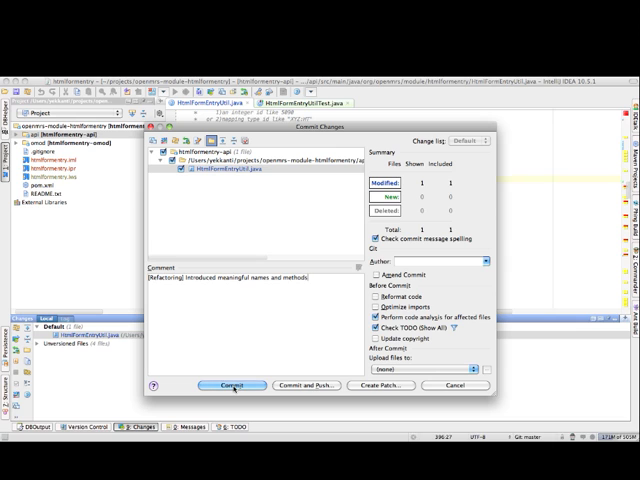
{"action": "left_click", "coordinate": [231, 385]}
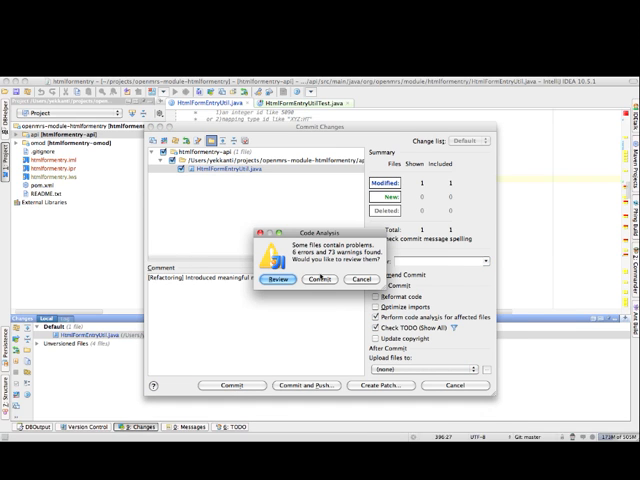
{"action": "left_click", "coordinate": [322, 280]}
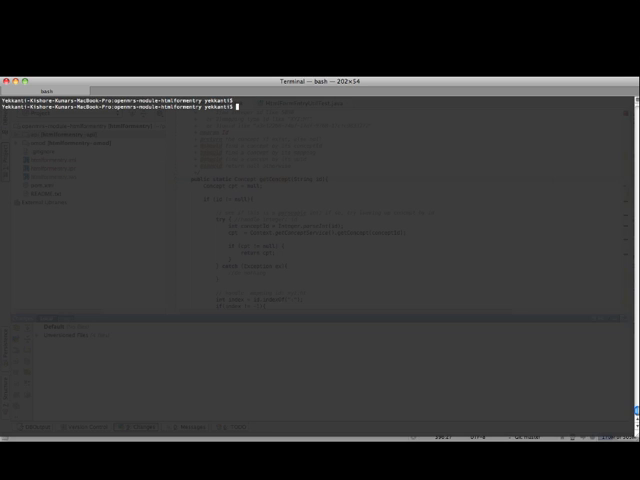
Run git log to check the commit, then git push to master
{"action": "type", "text": "git log"}
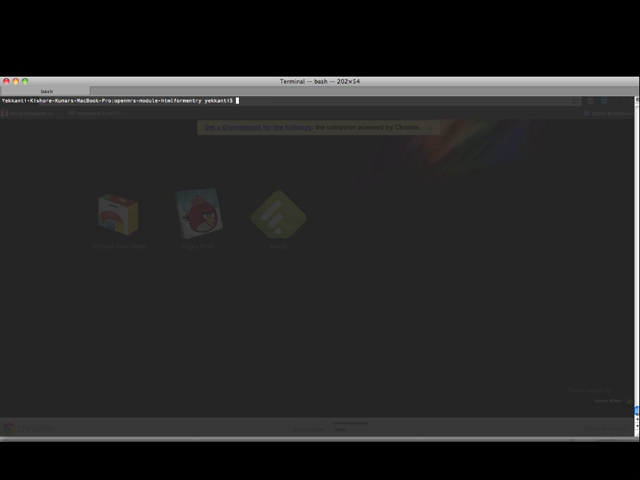
{"action": "type", "text": "git push"}
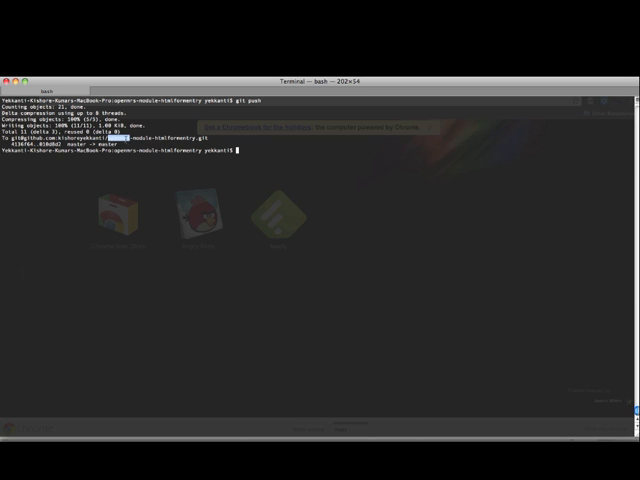
{"action": "mouse_move", "coordinate": [413, 367]}
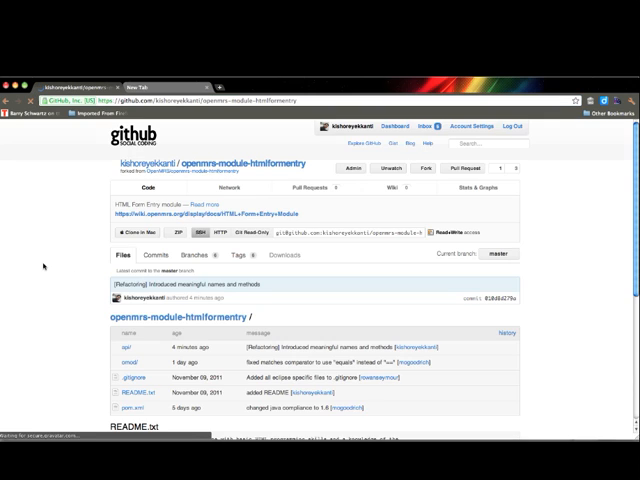
Scroll the reloaded openmrs-module-htmlformentry page to check the latest commit
{"action": "scroll", "scroll_direction": "down", "scroll_amount": 3}
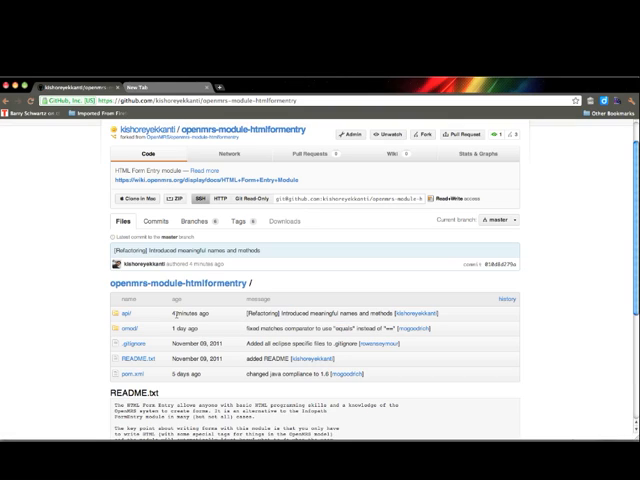
{"action": "mouse_move", "coordinate": [277, 311]}
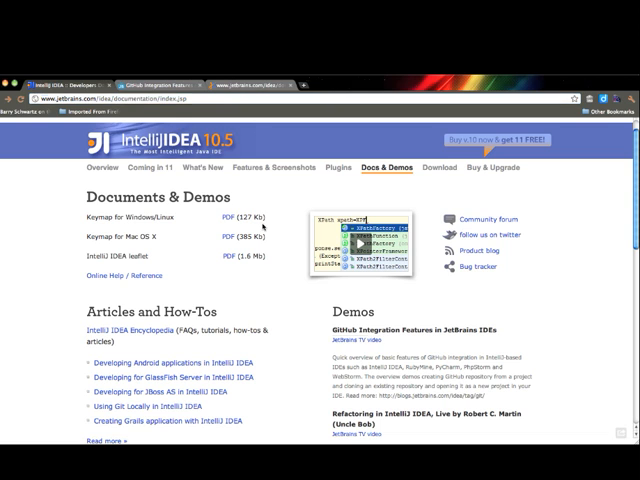
Browse the Docs & Demos page and open the Windows/Linux keymap PDF
{"action": "scroll", "scroll_direction": "down", "scroll_amount": 3}
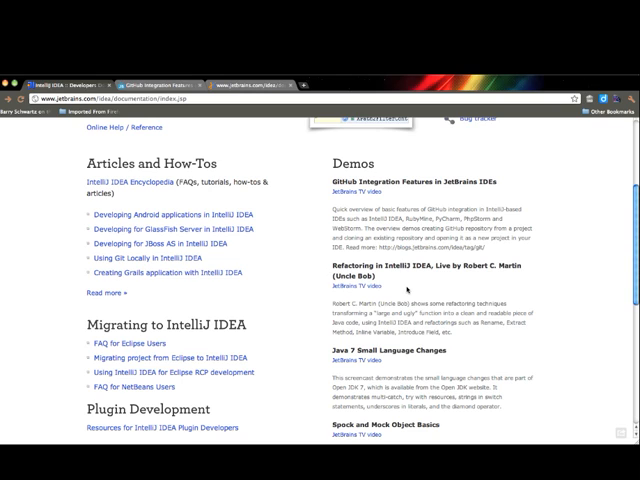
{"action": "scroll", "scroll_direction": "down", "scroll_amount": 3}
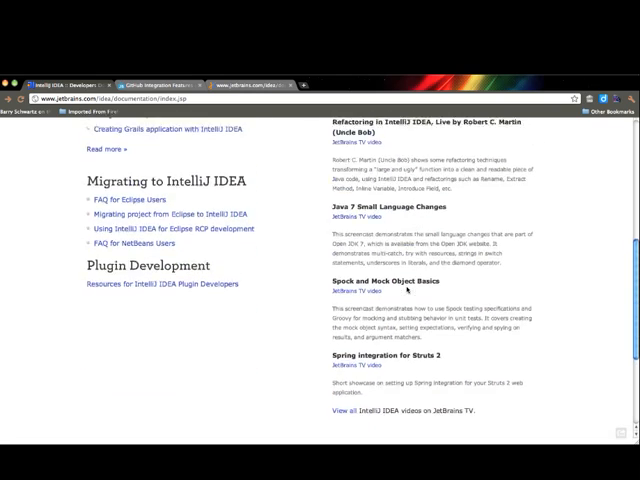
{"action": "scroll", "scroll_direction": "up", "scroll_amount": 3}
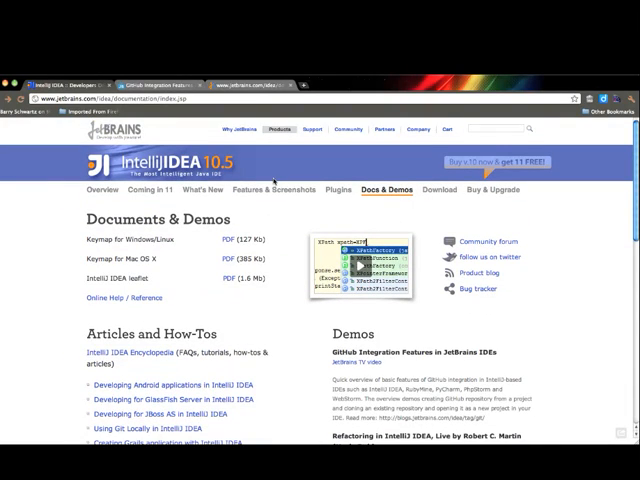
{"action": "scroll", "scroll_direction": "down", "scroll_amount": 3}
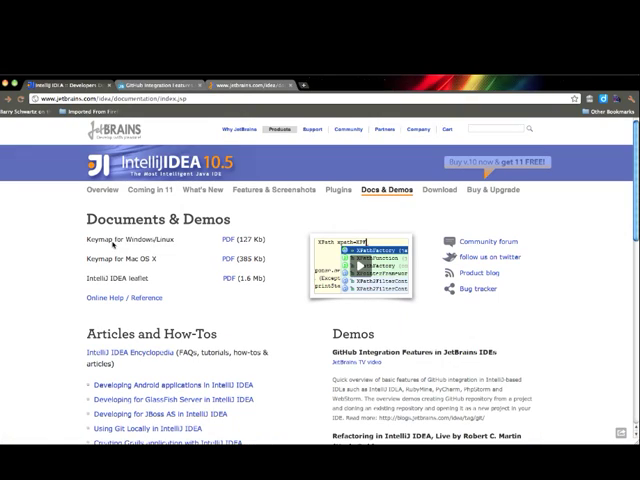
{"action": "mouse_move", "coordinate": [173, 254]}
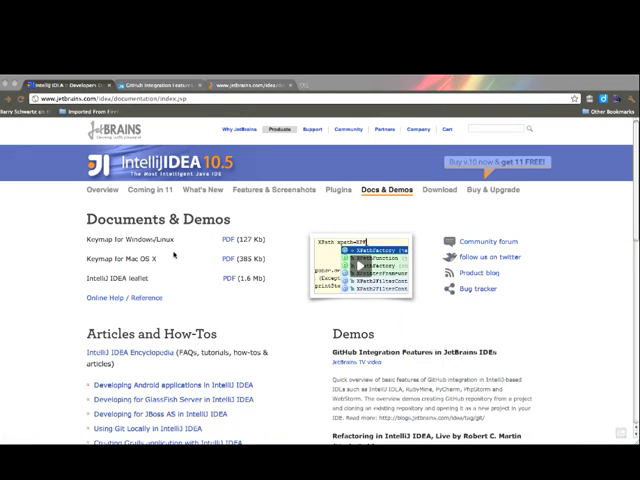
{"action": "left_click", "coordinate": [236, 240]}
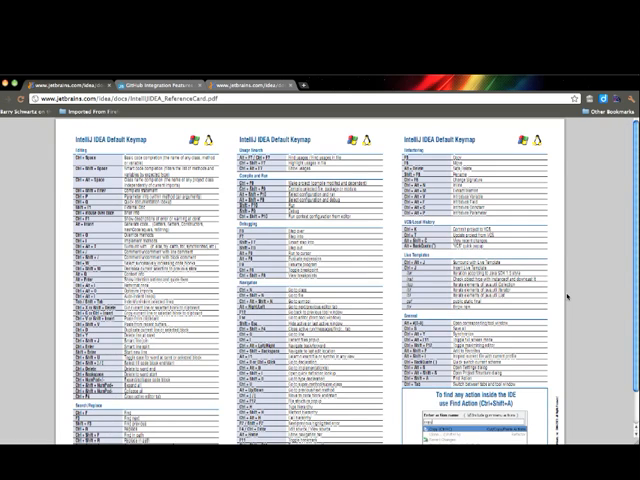